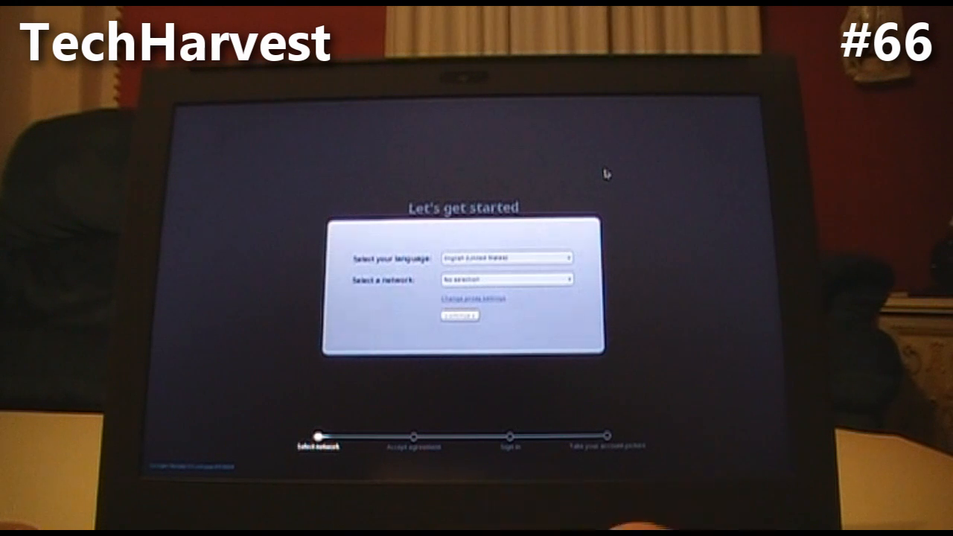
mouse_move(681, 298)
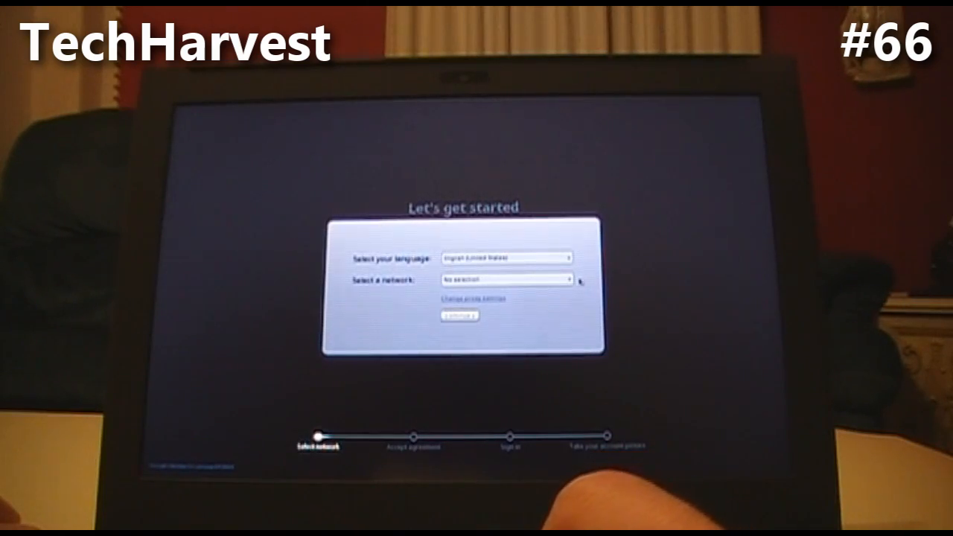
Continue past setup with English (United States) and no network selected.
left_click(459, 315)
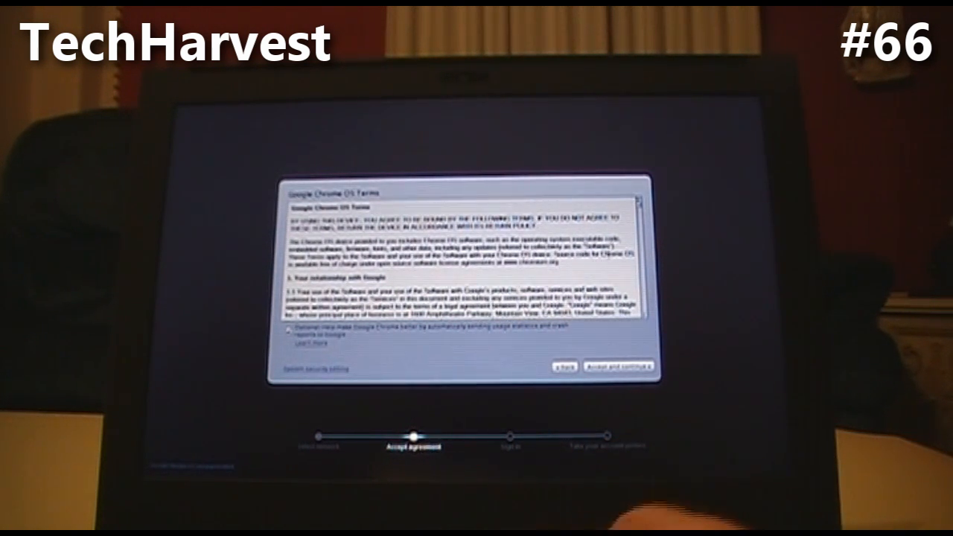
Scroll further down through the Google Chrome OS Terms text.
scroll("down", 3)
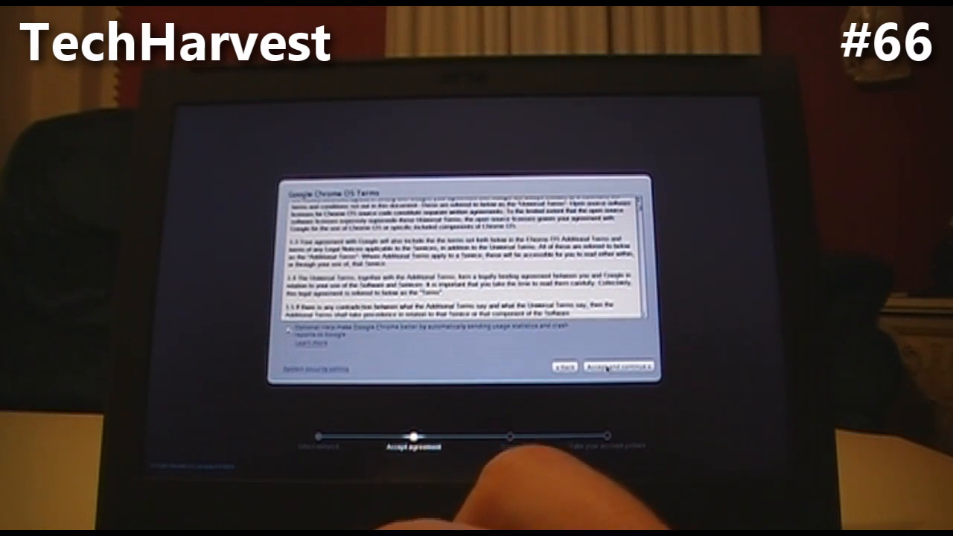
left_click(617, 366)
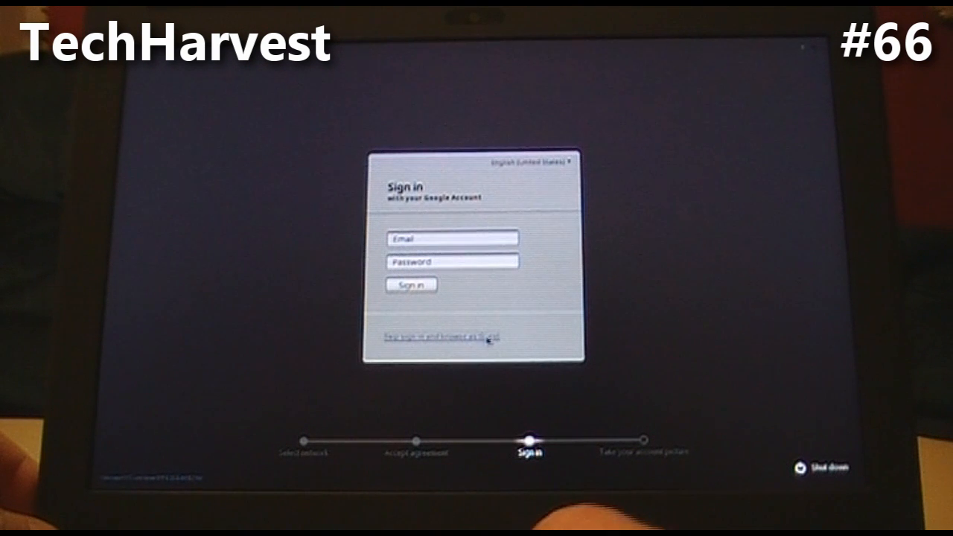
left_click(443, 337)
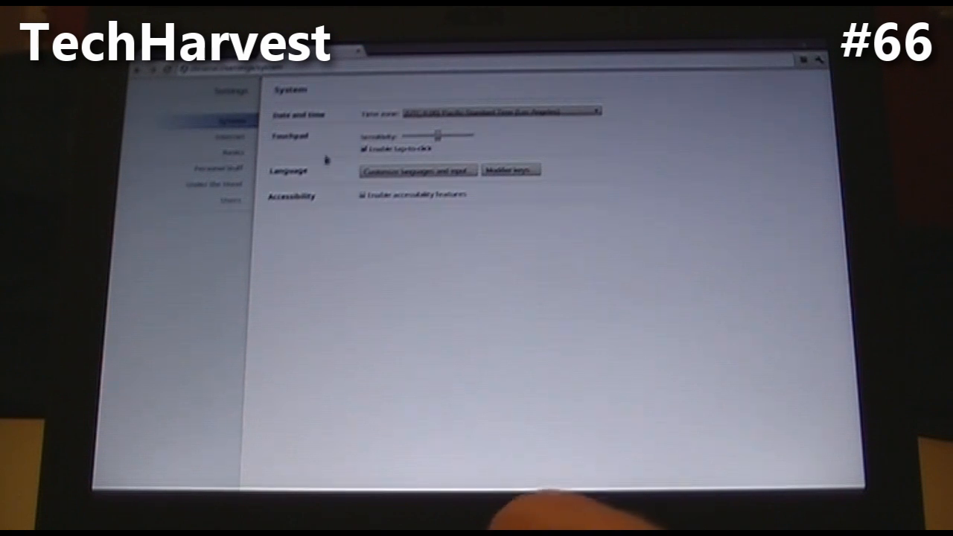
mouse_move(337, 175)
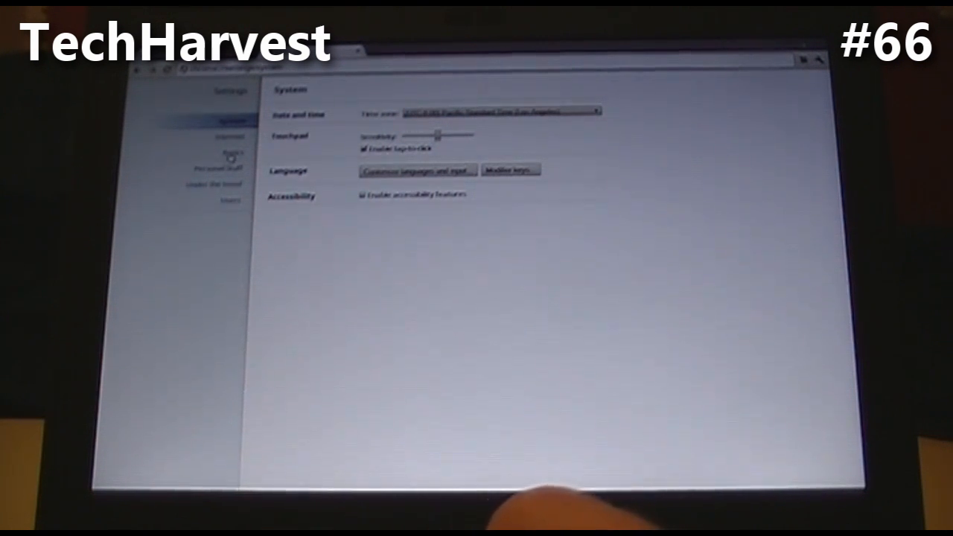
In Basics settings, check the Default search options and keep Google selected.
left_click(232, 152)
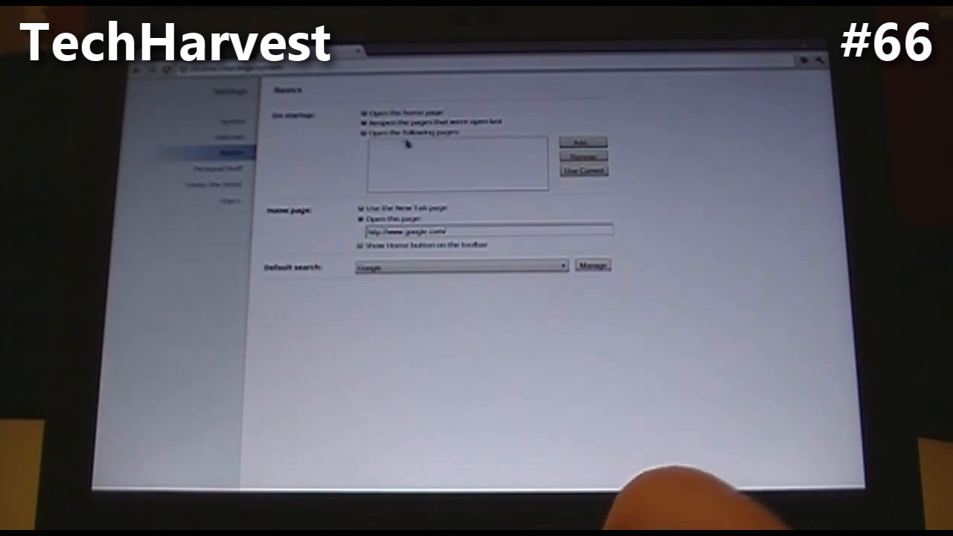
mouse_move(405, 172)
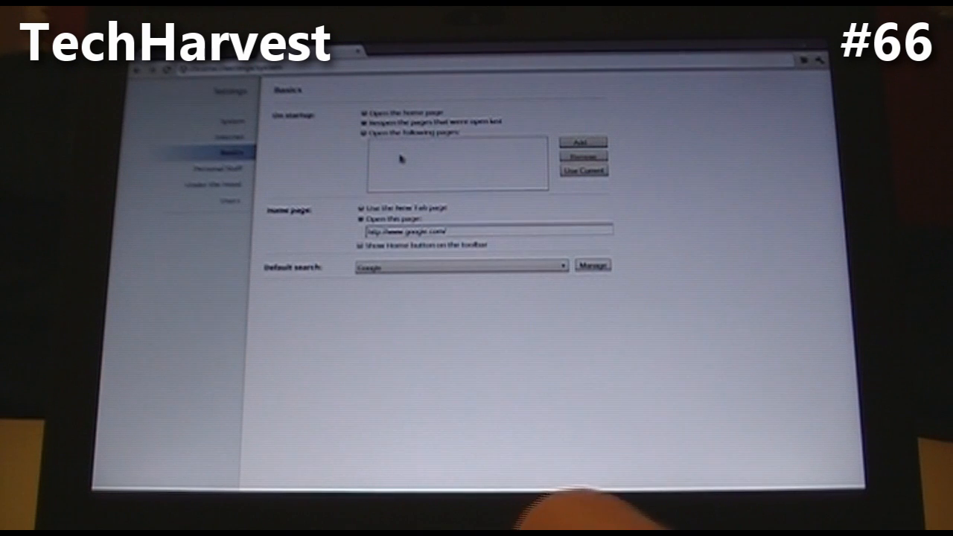
mouse_move(333, 202)
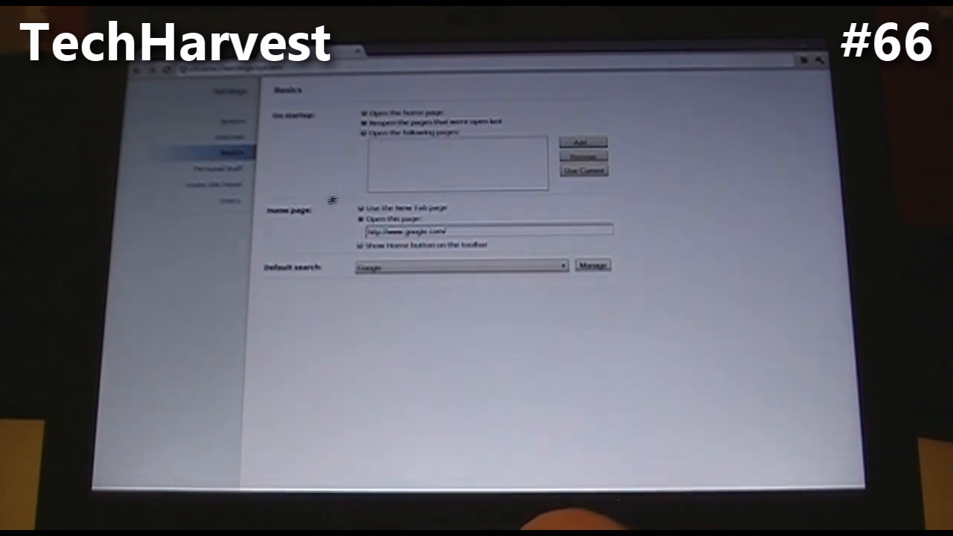
mouse_move(310, 222)
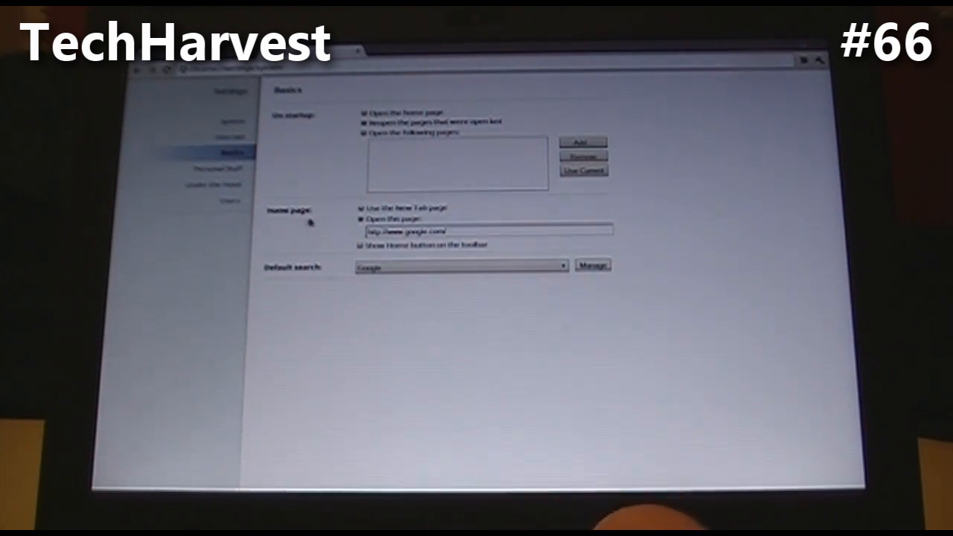
mouse_move(328, 266)
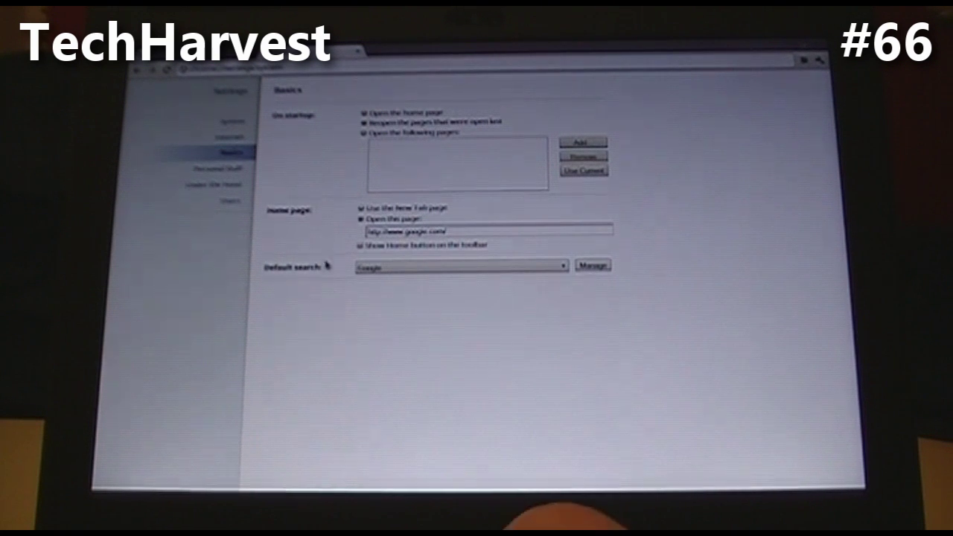
mouse_move(500, 300)
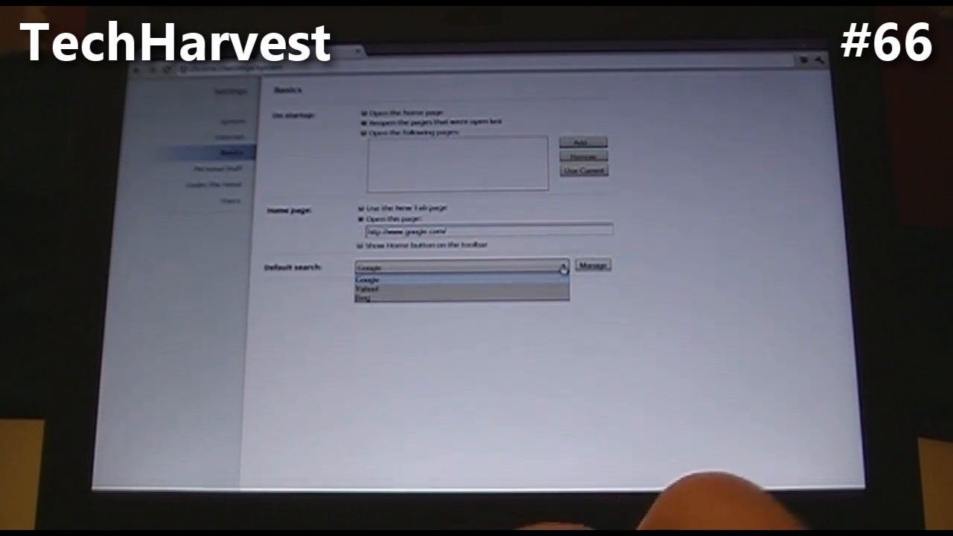
left_click(364, 279)
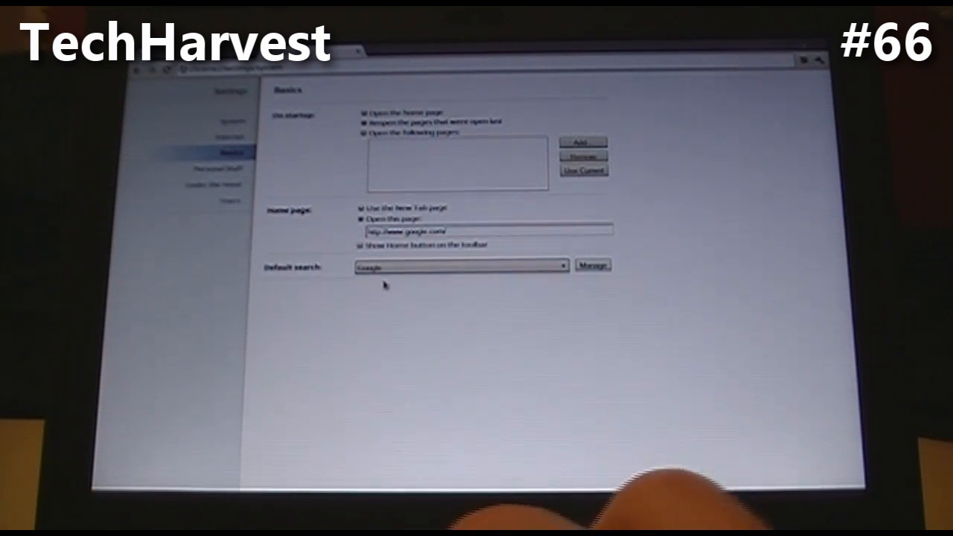
mouse_move(210, 244)
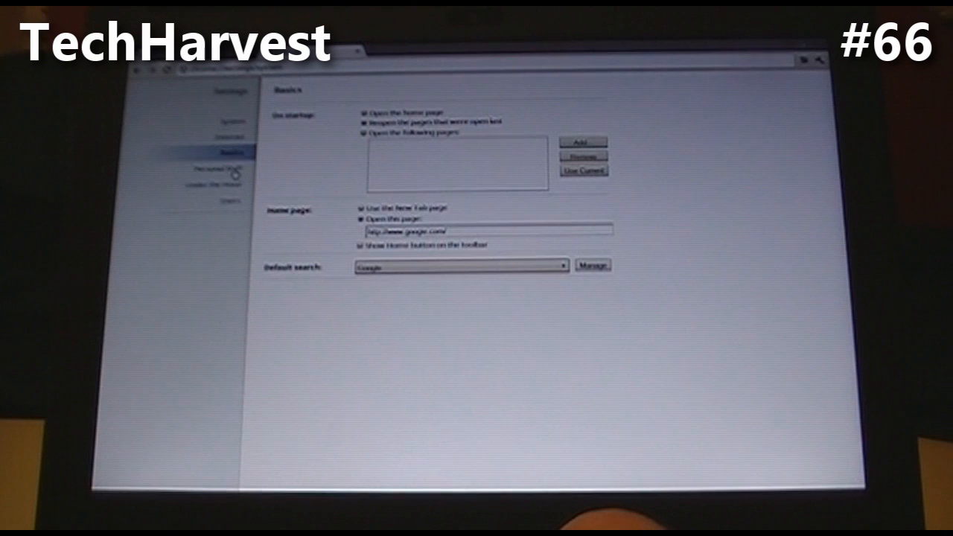
Show the Personal Stuff settings section from the Settings sidebar.
left_click(221, 167)
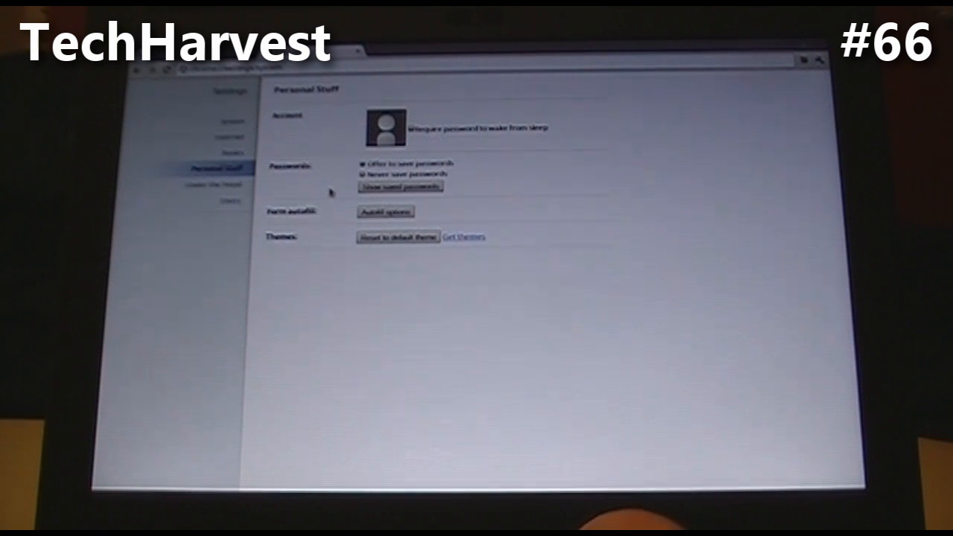
mouse_move(335, 211)
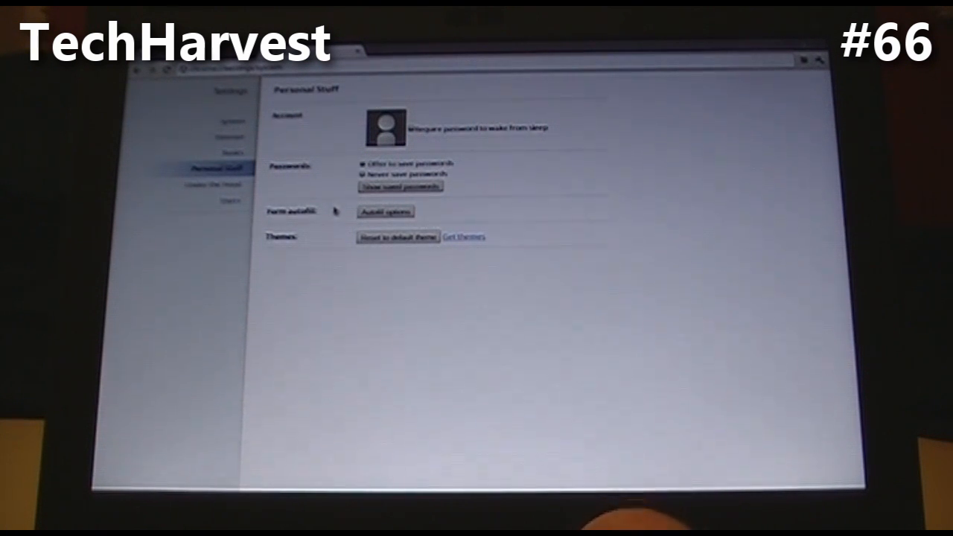
mouse_move(340, 243)
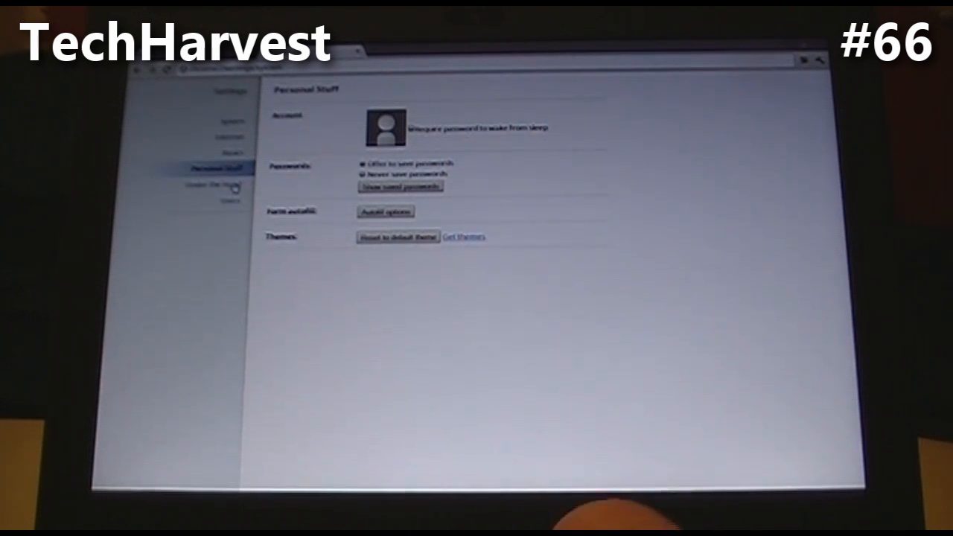
Show the Under the Hood settings section from the Settings sidebar.
left_click(216, 185)
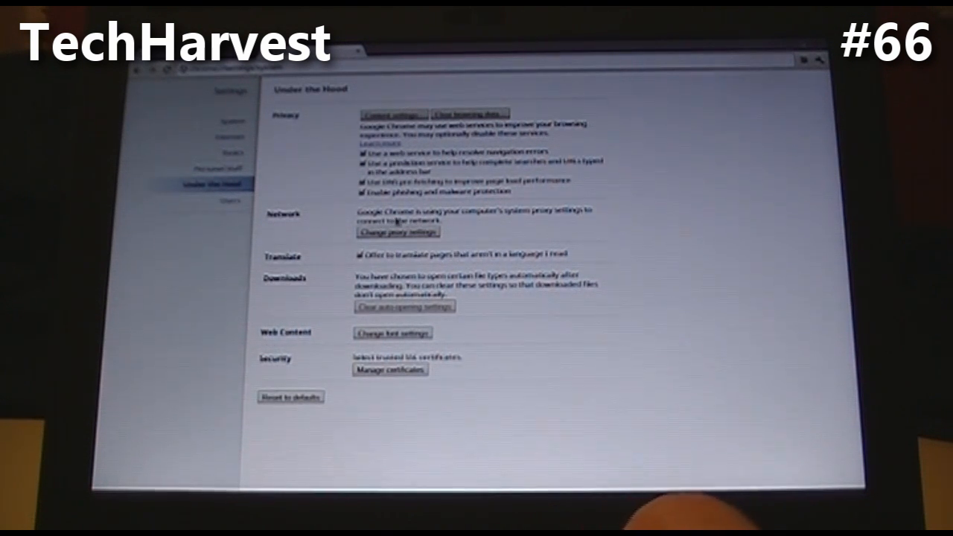
mouse_move(320, 239)
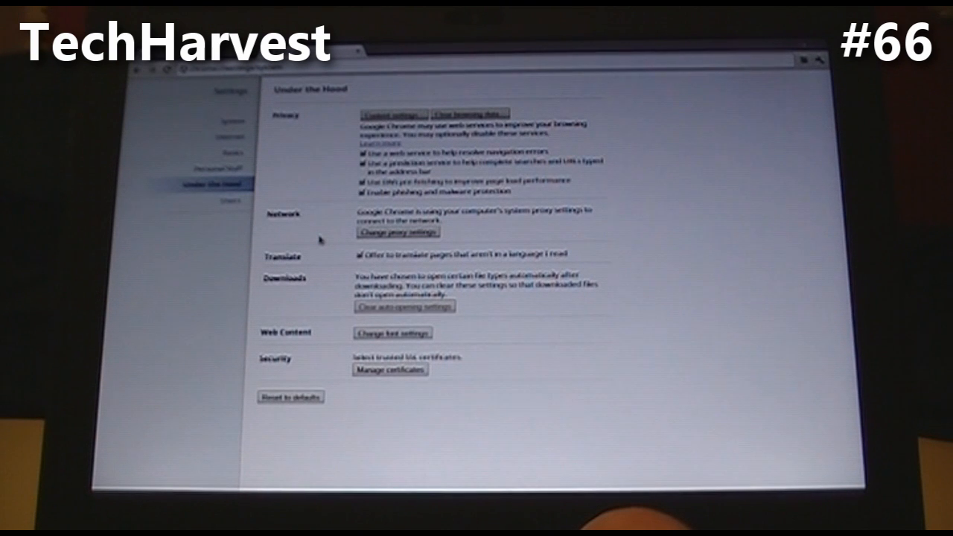
mouse_move(326, 261)
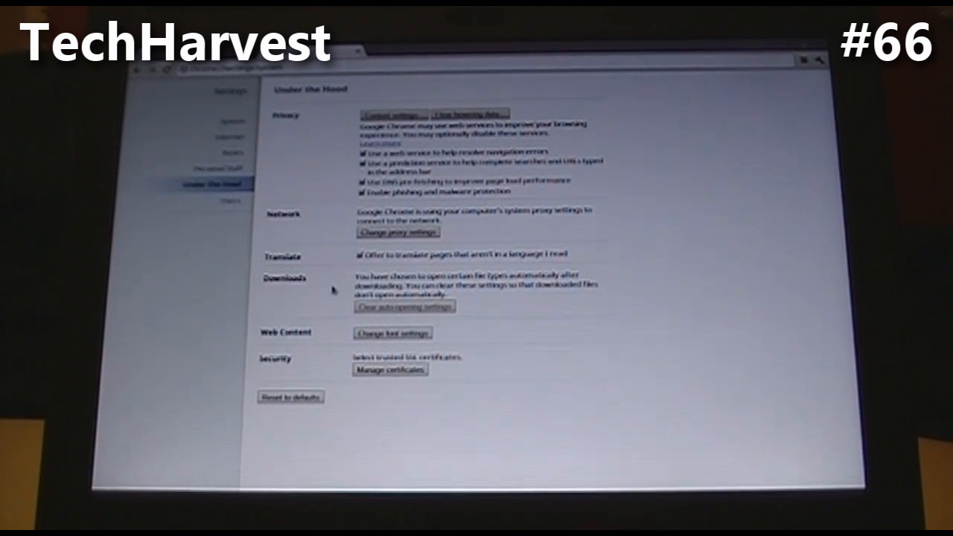
mouse_move(335, 294)
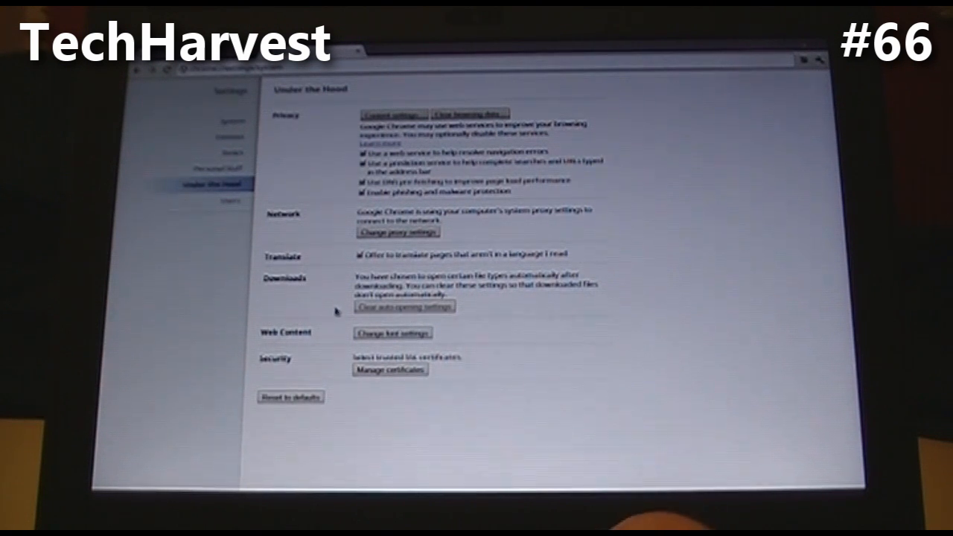
mouse_move(342, 342)
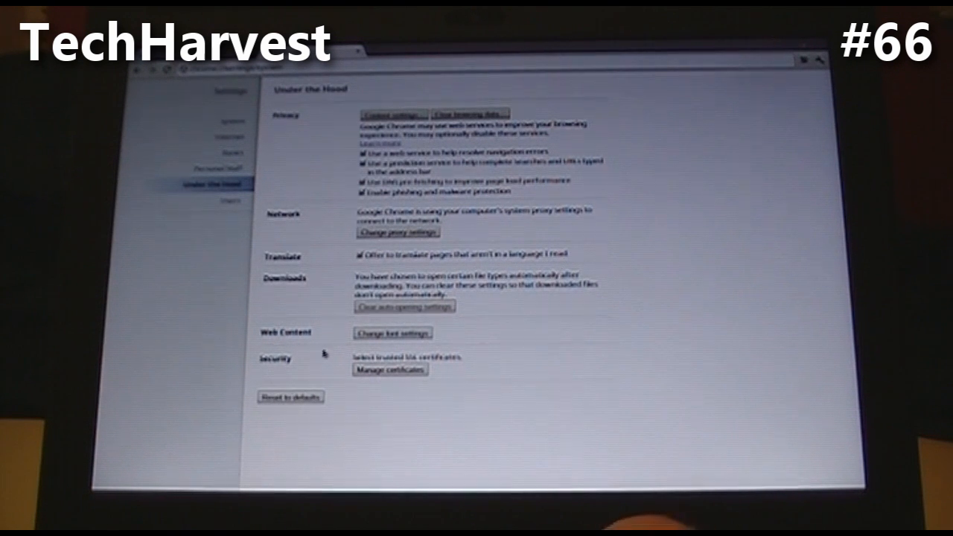
mouse_move(315, 369)
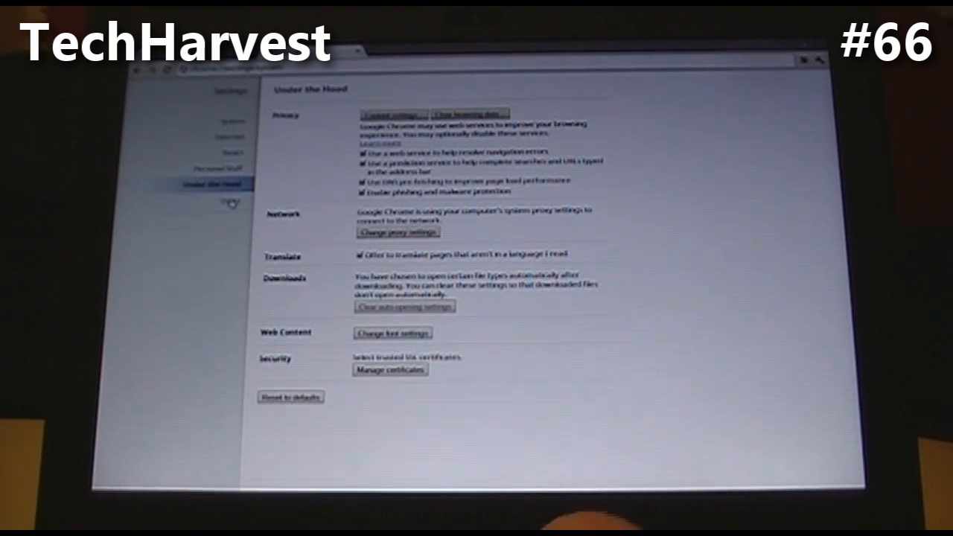
left_click(230, 200)
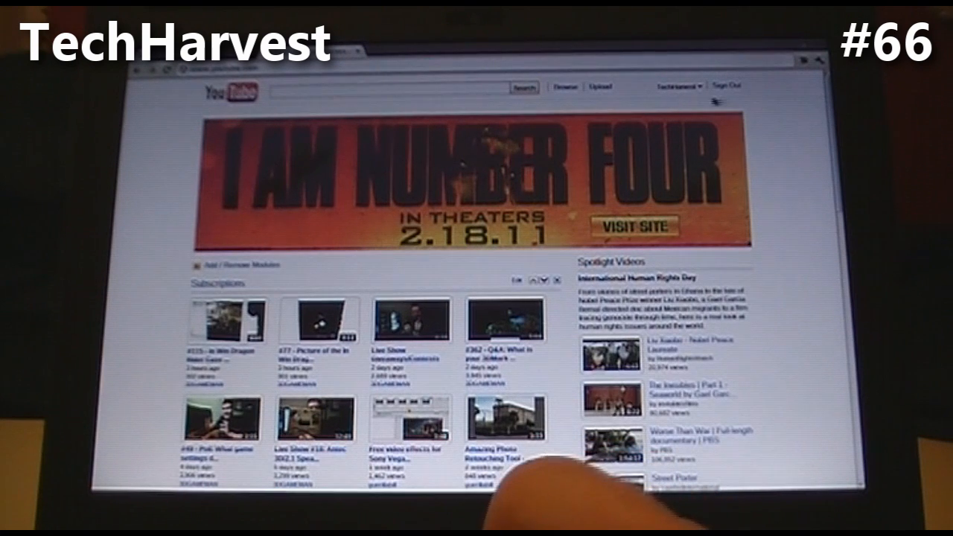
Open My Videos & Playlists and scroll the Uploaded Videos list down and back up.
left_click(674, 86)
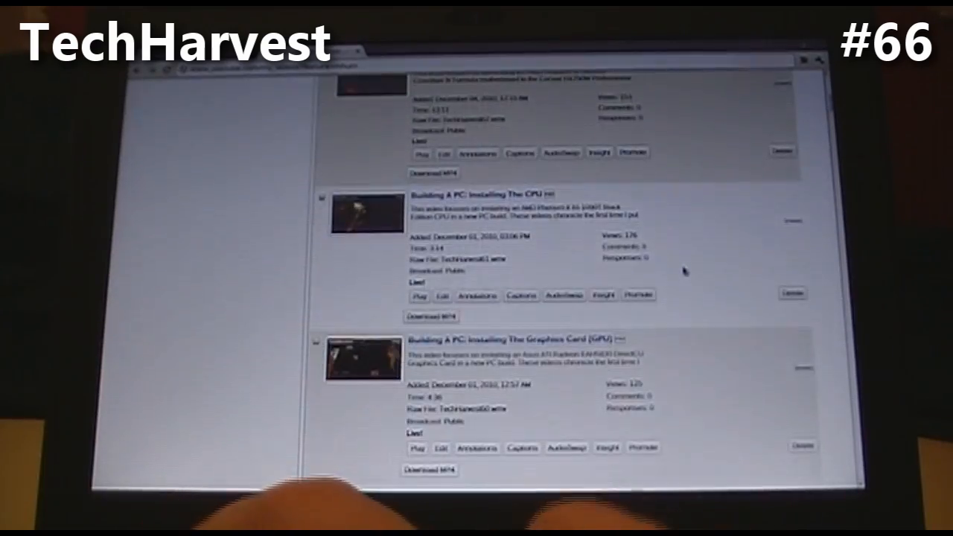
scroll("down", 3)
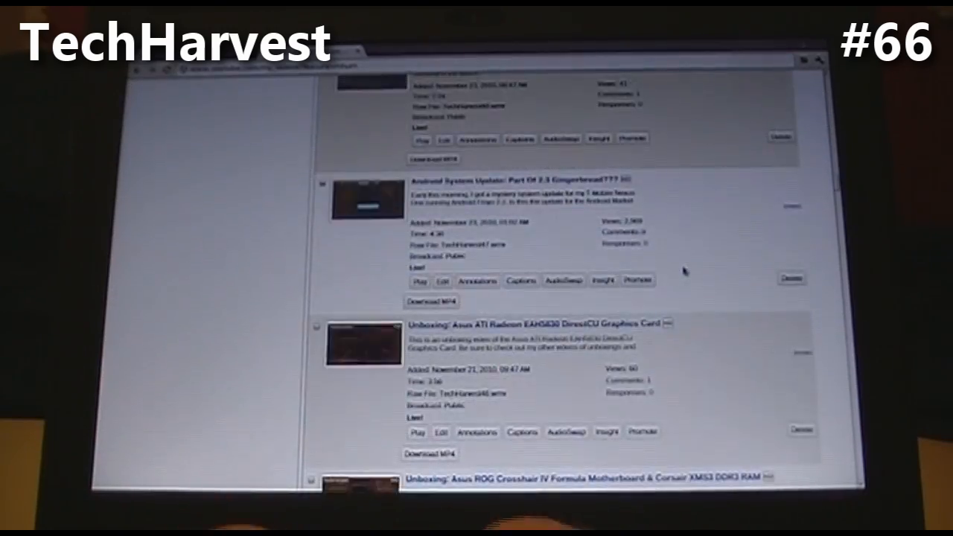
scroll("down", 3)
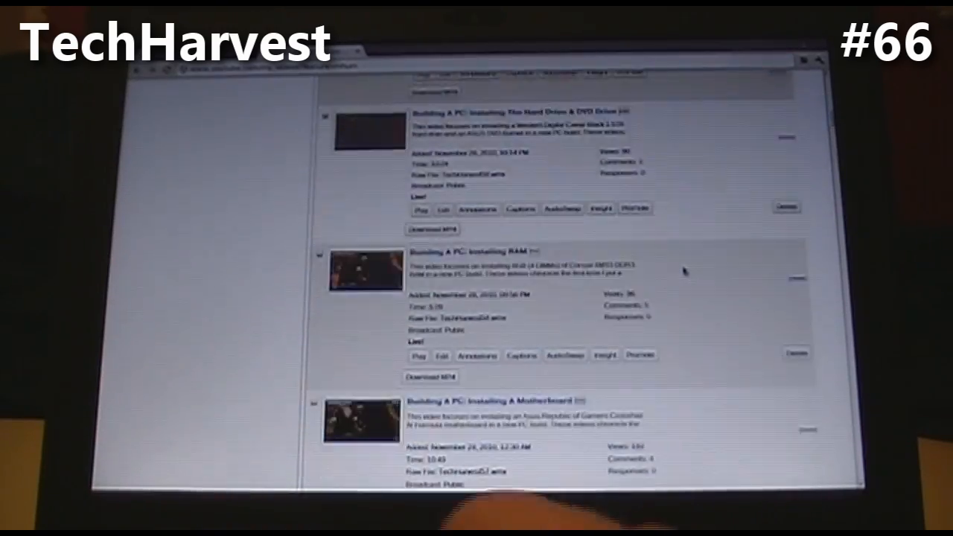
scroll("up", 3)
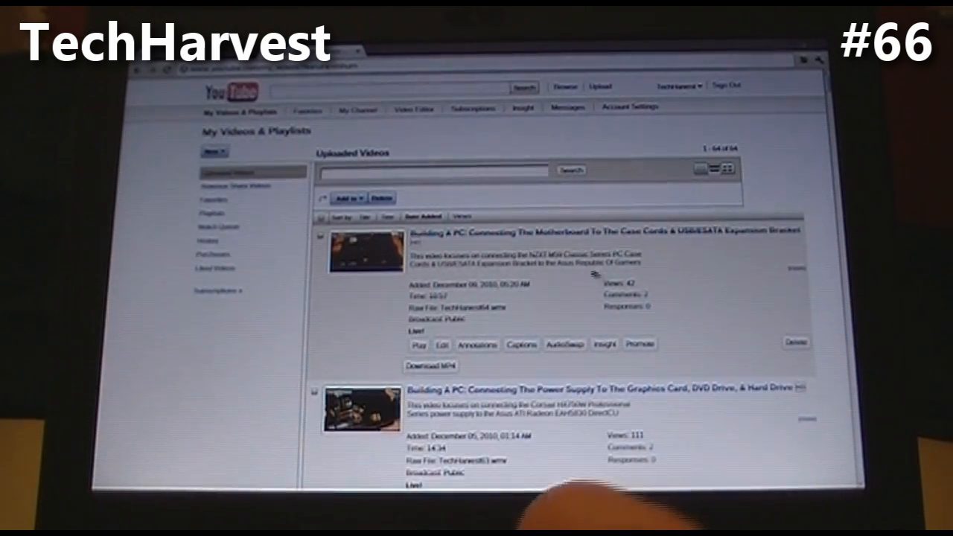
mouse_move(542, 145)
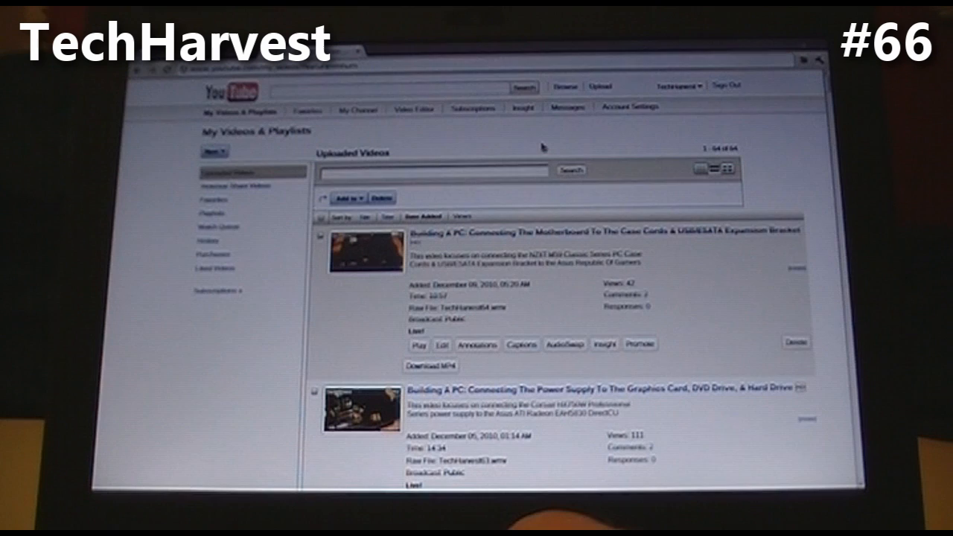
mouse_move(544, 145)
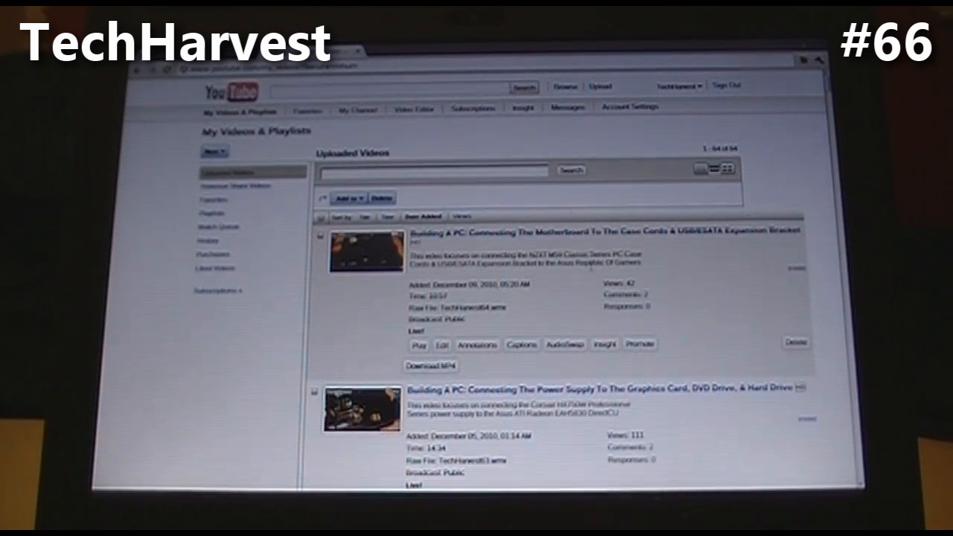
Play 'Syncing Google Chrome Bookmarks & Extensions Over Multiple Computers' from the list.
scroll("down", 3)
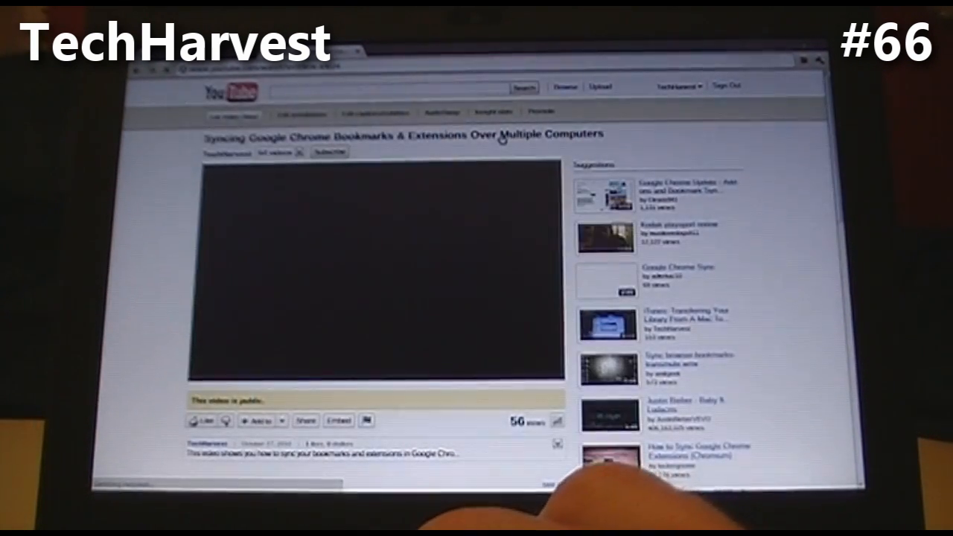
left_click(376, 276)
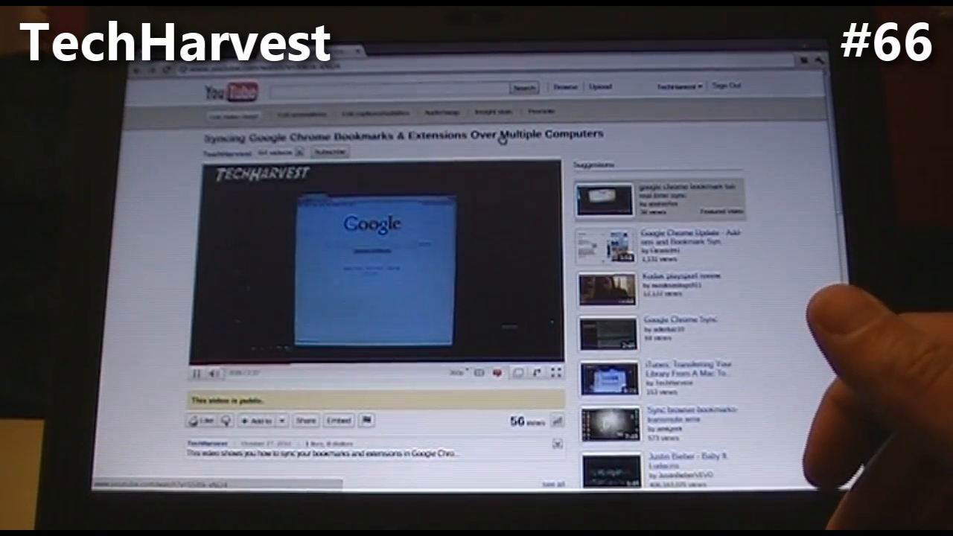
Reload the sync video's watch page.
left_click(214, 373)
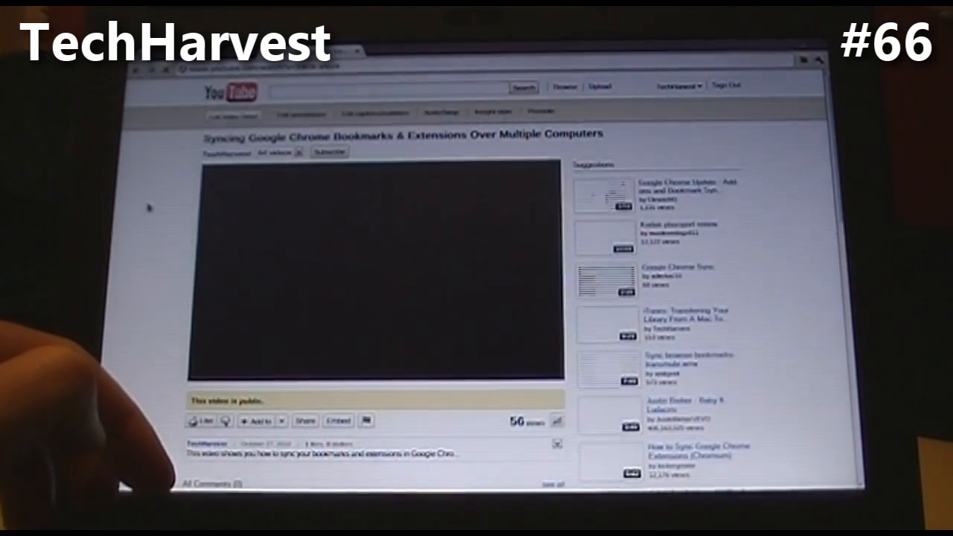
Pause the reloaded sync video on its opening frame.
left_click(372, 276)
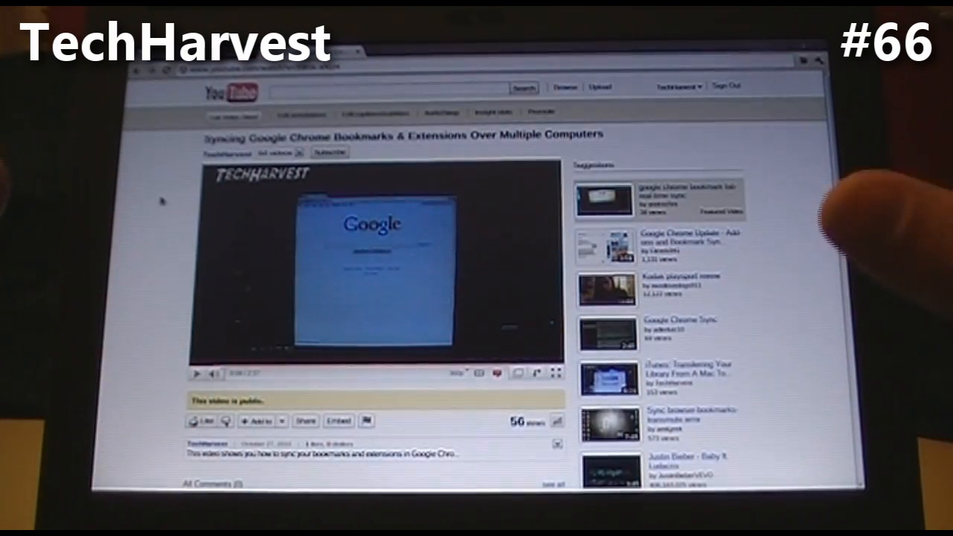
mouse_move(476, 469)
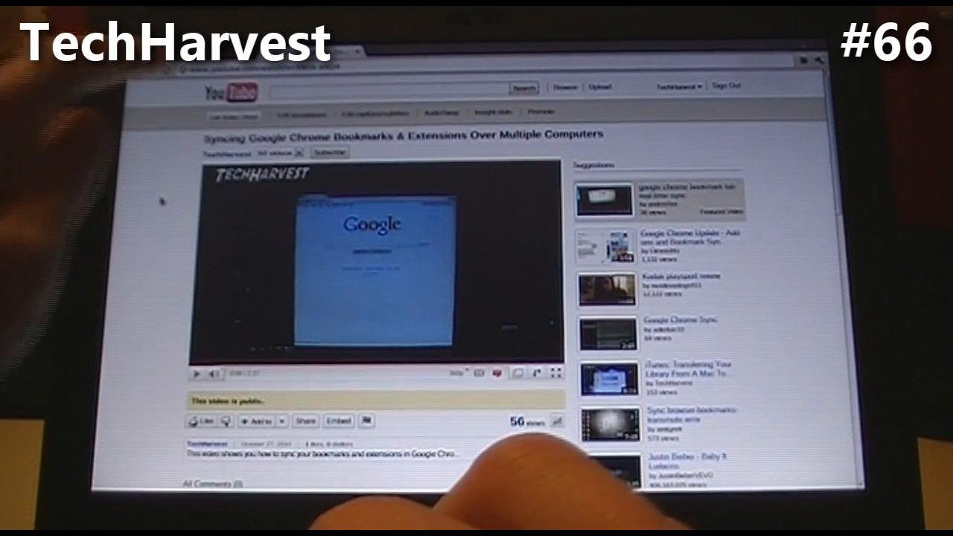